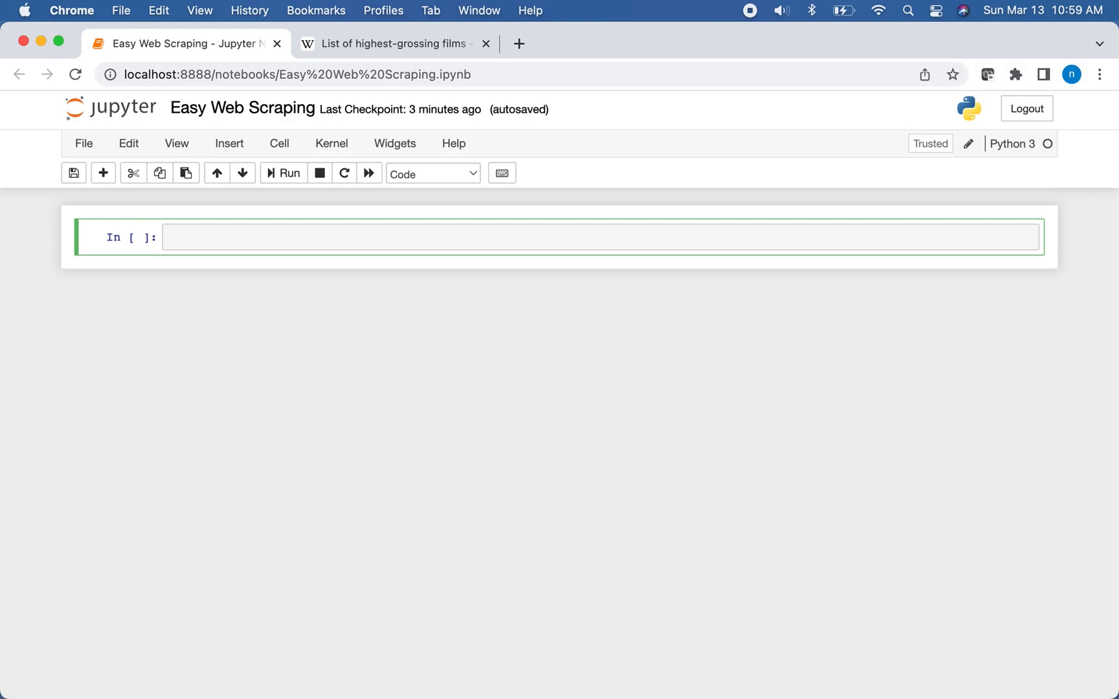
Run 'import pandas as pd' in the first cell and move to the new empty cell.
{"action": "type", "text": "im"}
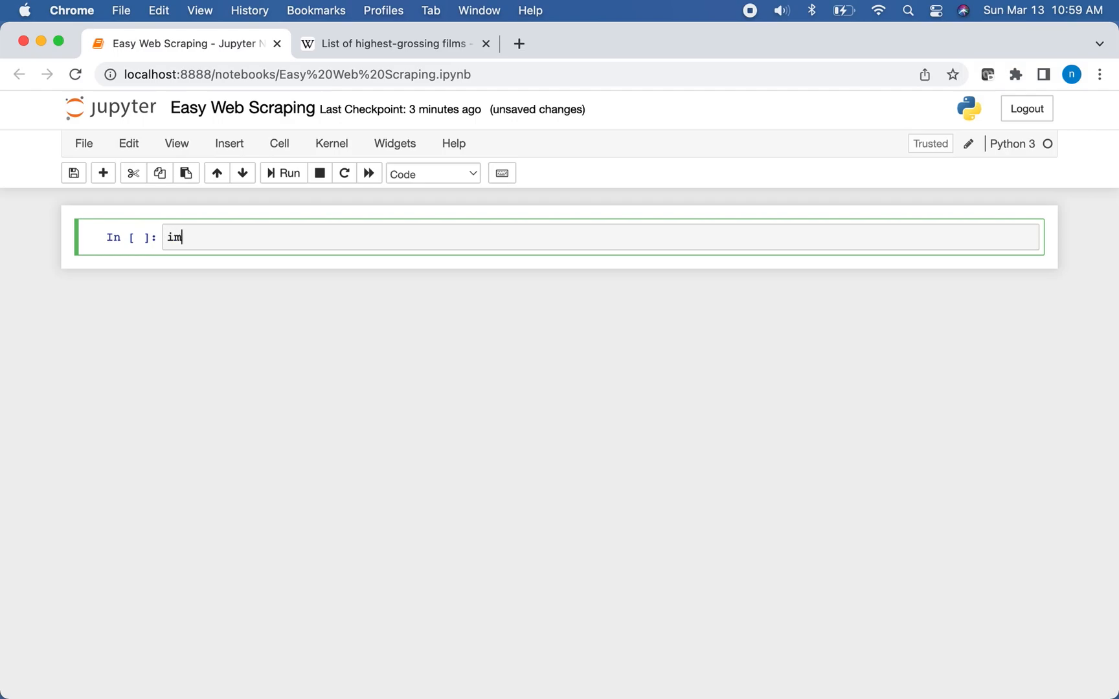
{"action": "type", "text": "port p"}
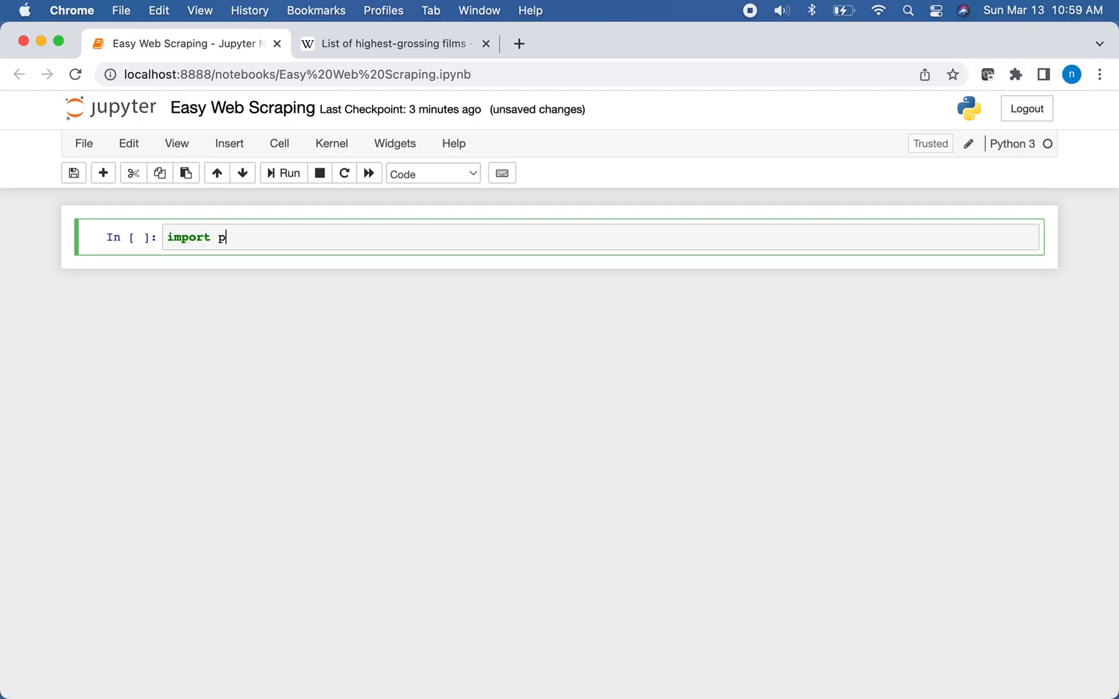
{"action": "type", "text": "andas"}
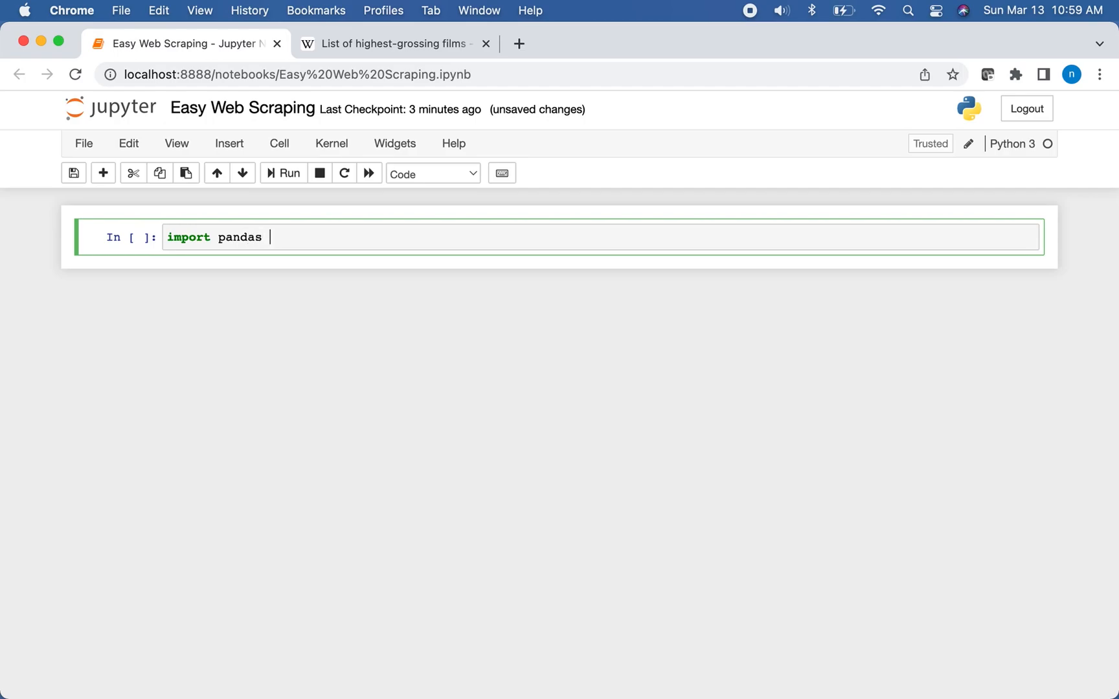
{"action": "key", "text": "shift+enter"}
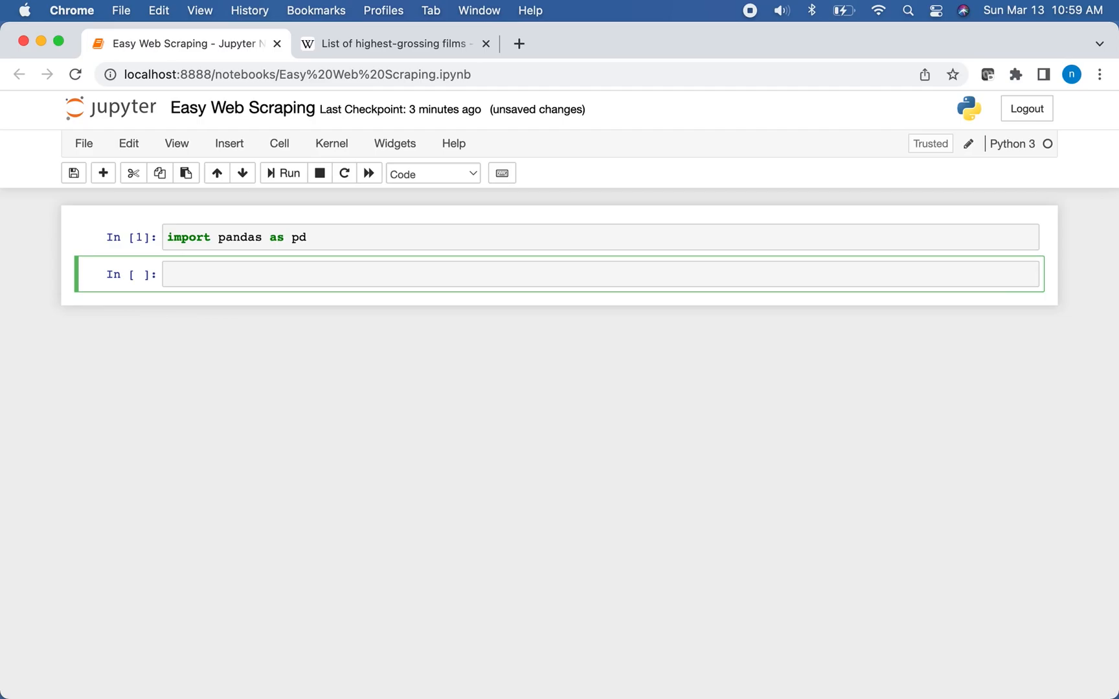
{"action": "left_click", "coordinate": [500, 274]}
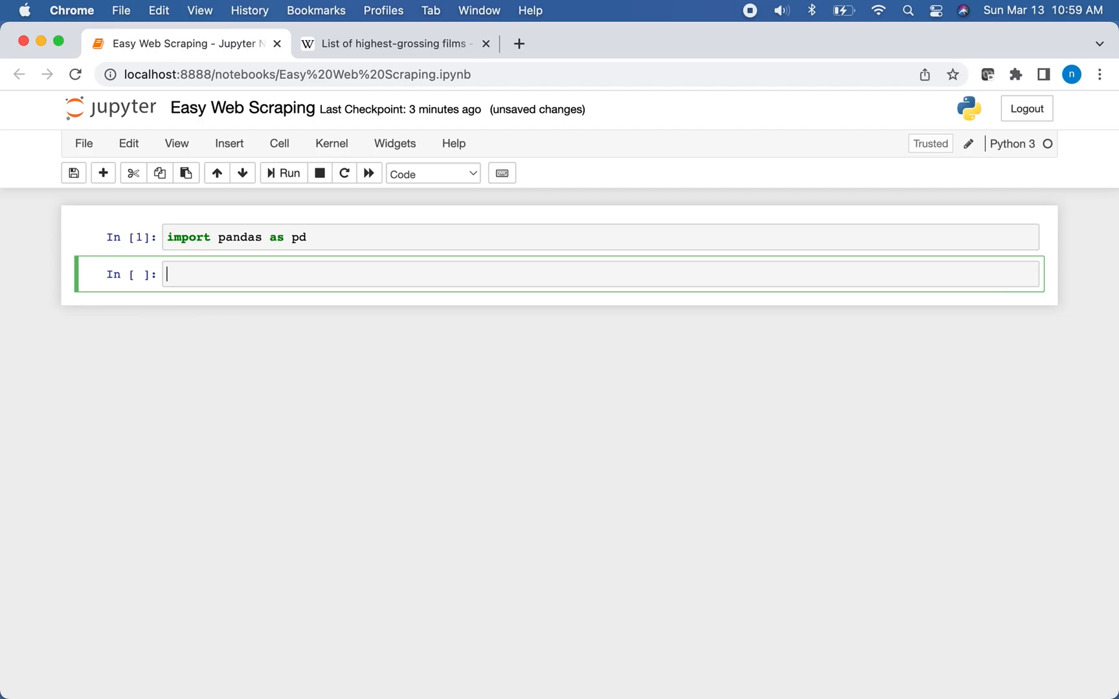
{"action": "left_click", "coordinate": [388, 44]}
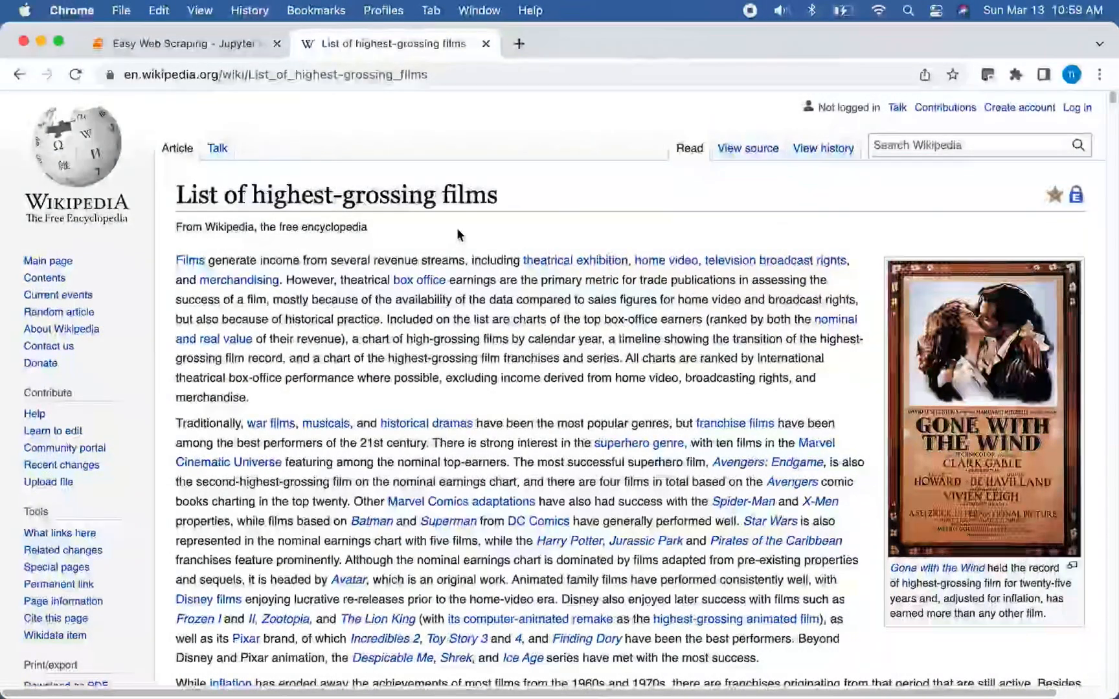
Scroll the Wikipedia page to the Highest-grossing films table, then return to the notebook.
{"action": "scroll", "scroll_direction": "down", "scroll_amount": 3}
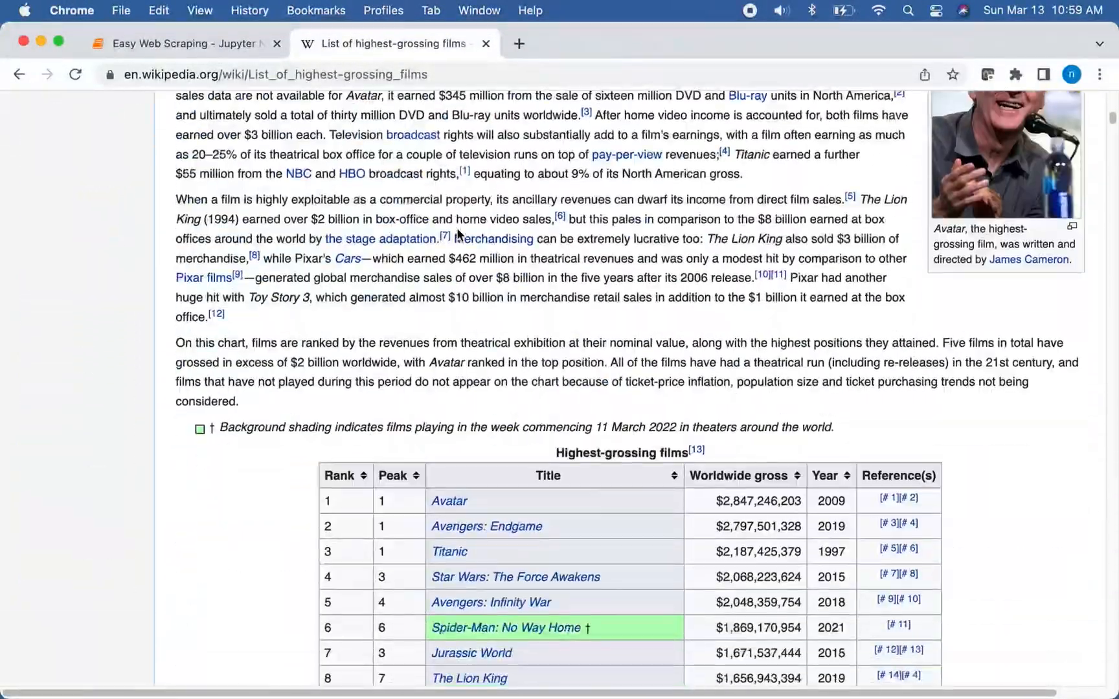
{"action": "scroll", "scroll_direction": "down", "scroll_amount": 3}
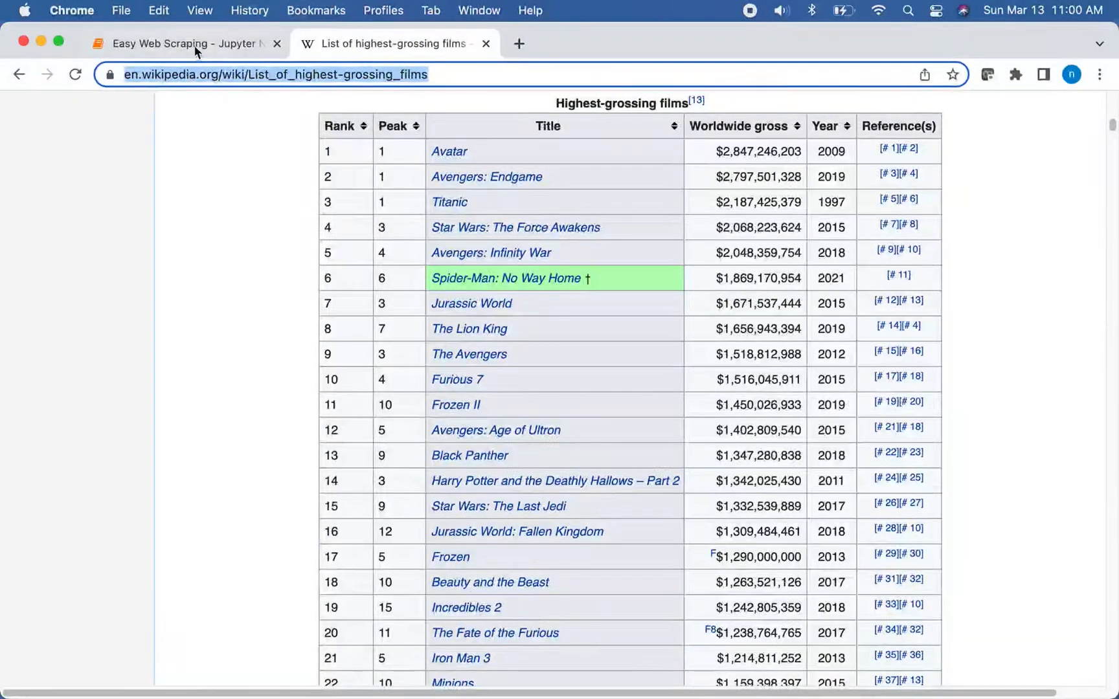
{"action": "left_click", "coordinate": [183, 44]}
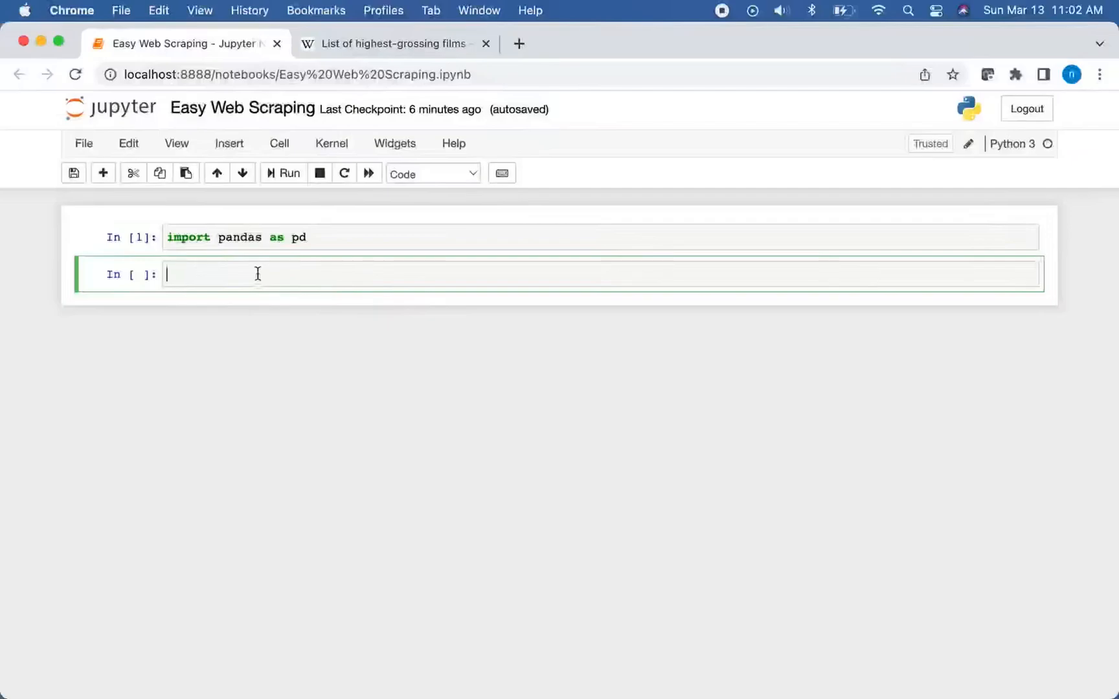
{"action": "type", "text": "highest_gro"}
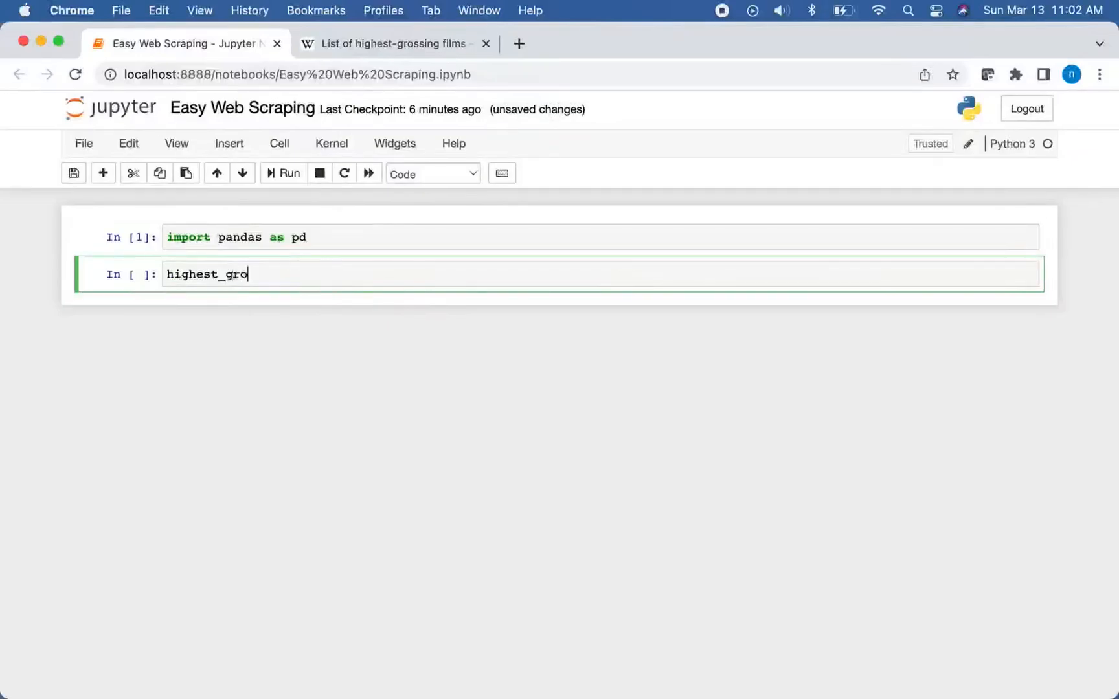
{"action": "type", "text": "ssing"}
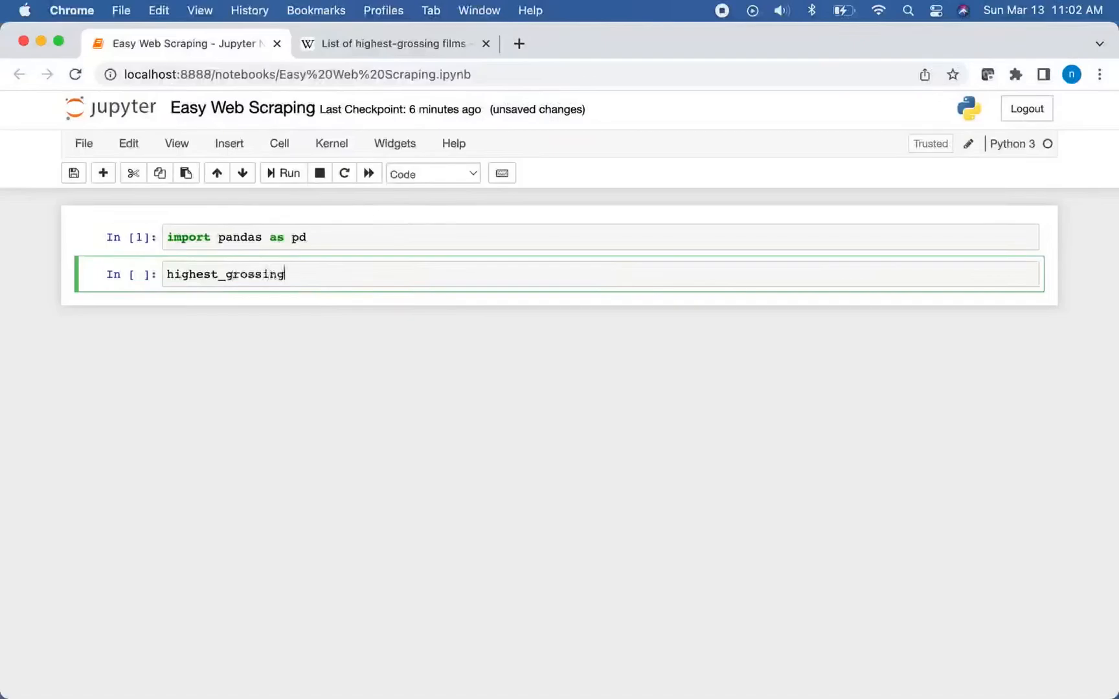
{"action": "type", "text": "_m"}
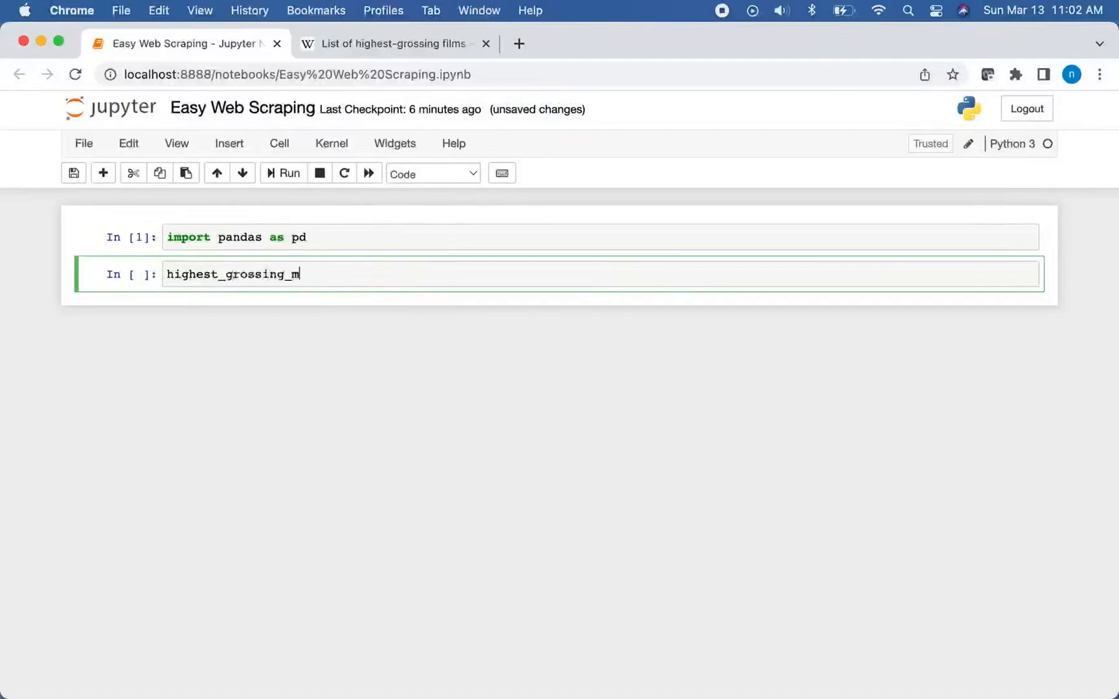
{"action": "type", "text": "ovies = p"}
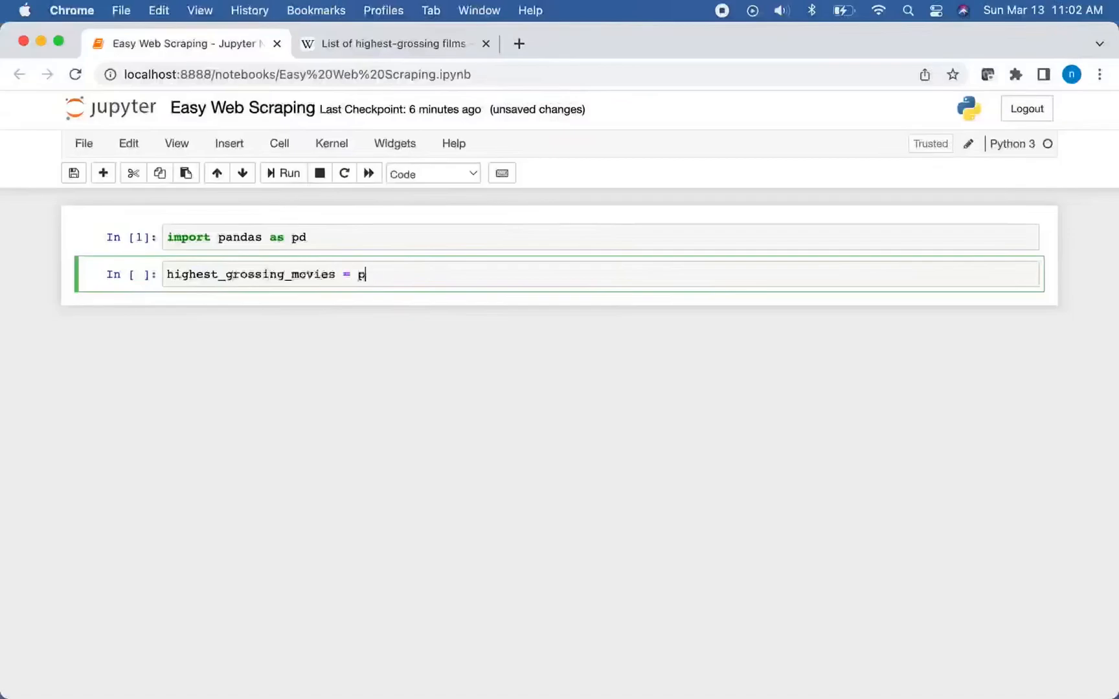
{"action": "type", "text": "d.read_htlm"}
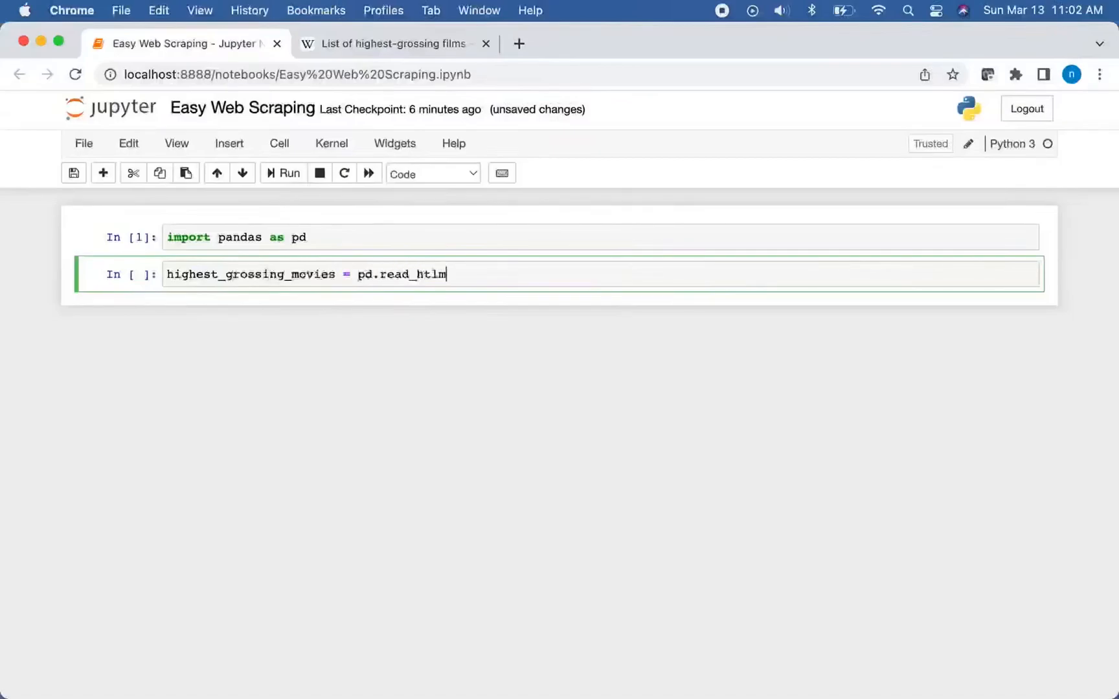
{"action": "type", "text": "('')"}
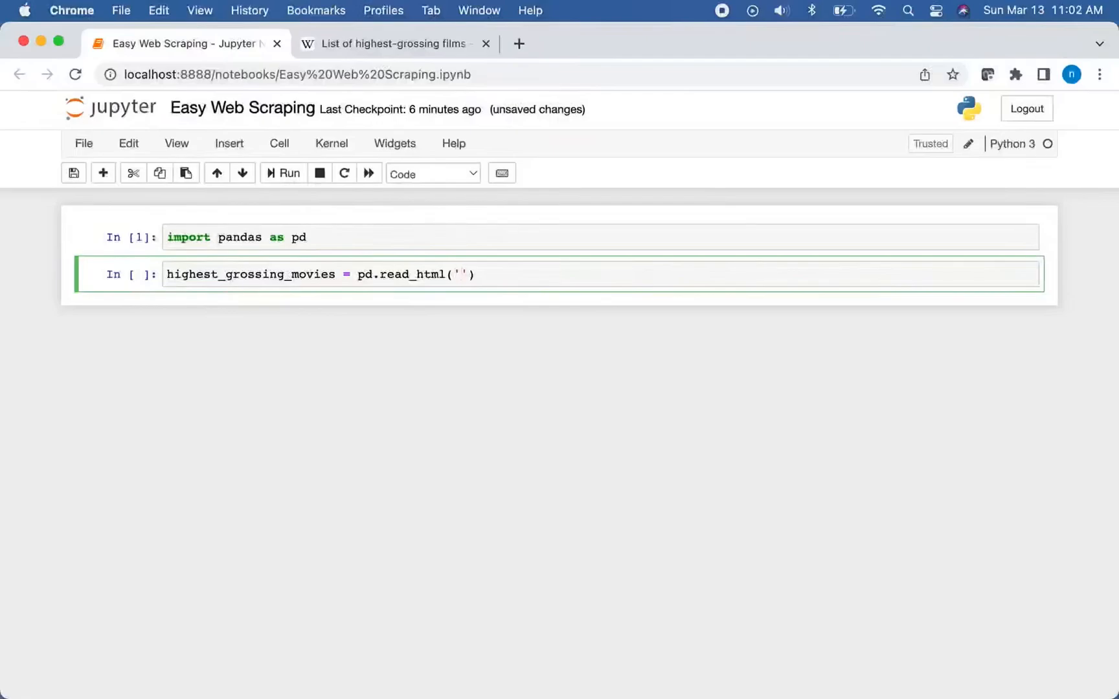
{"action": "type", "text": "https://en.wikipedia.org/wiki/List_of_highest-grossing_films"}
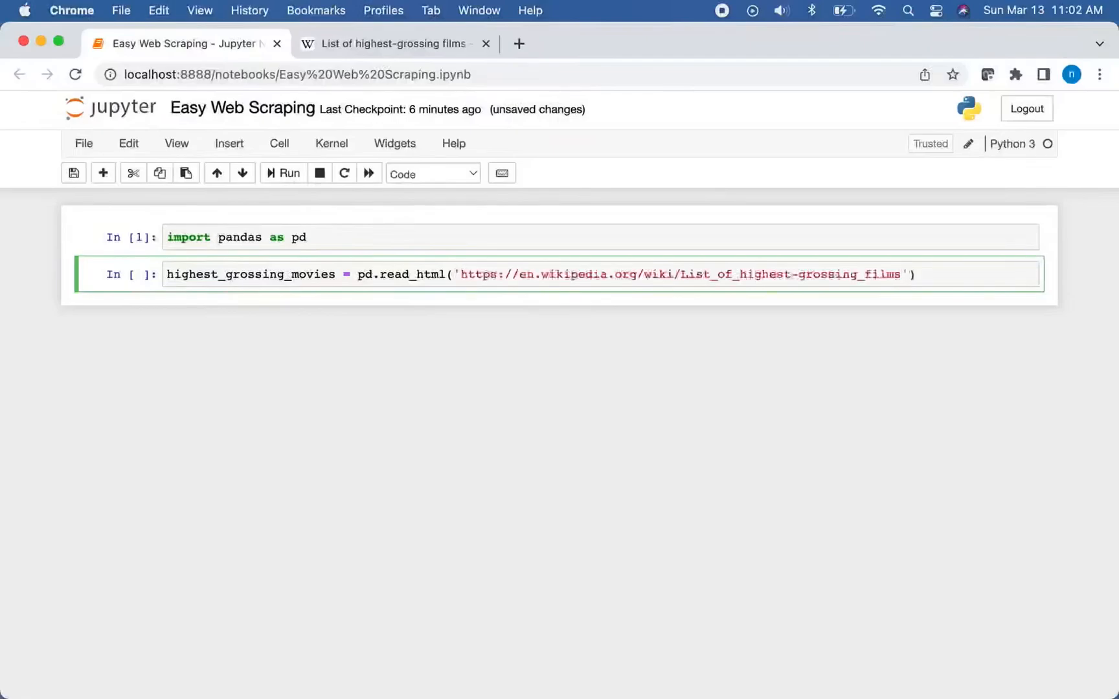
{"action": "left_click", "coordinate": [289, 172]}
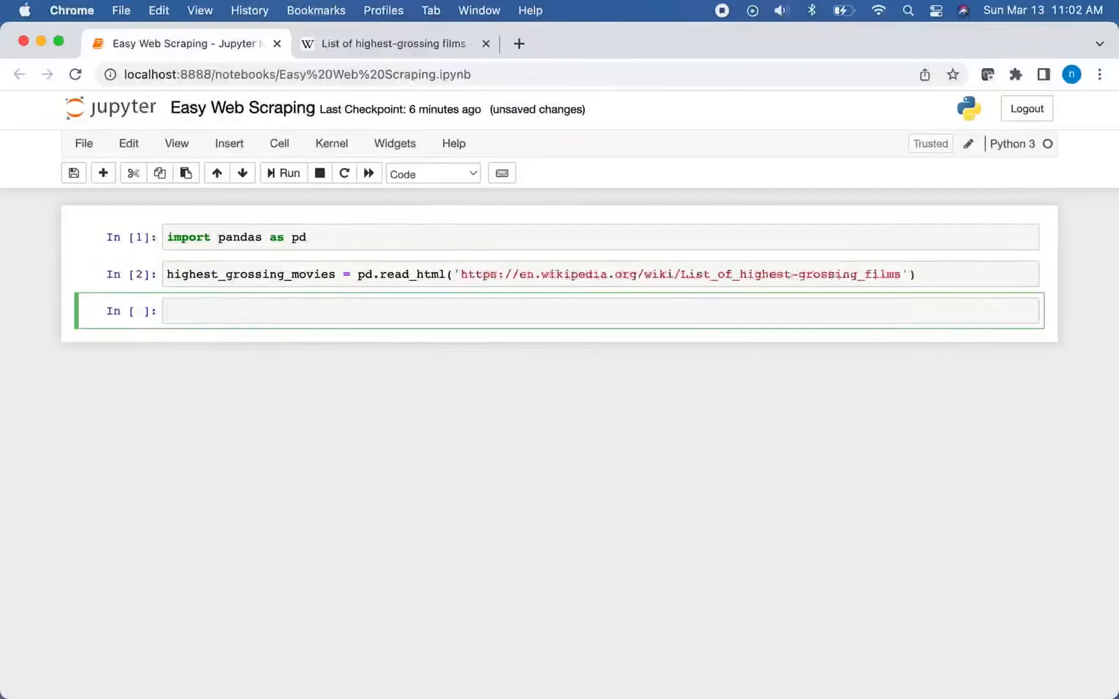
Run len(highest_grossing_movies) to show 96 scraped tables, then switch to the Wikipedia page.
{"action": "type", "text": "type("}
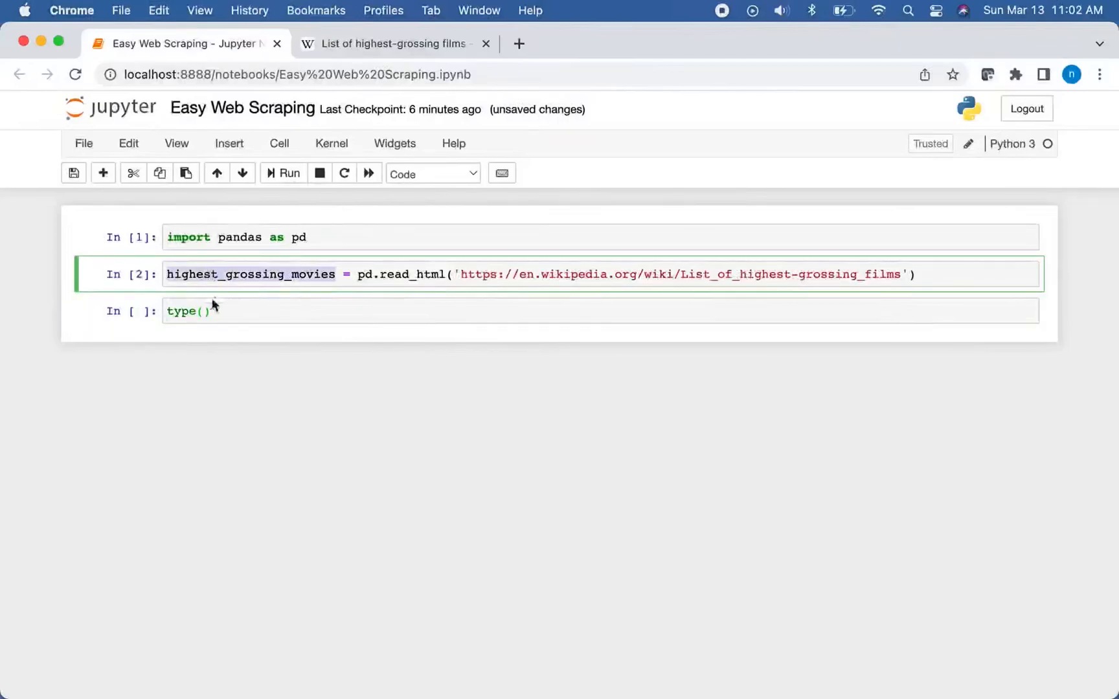
{"action": "left_click", "coordinate": [289, 172]}
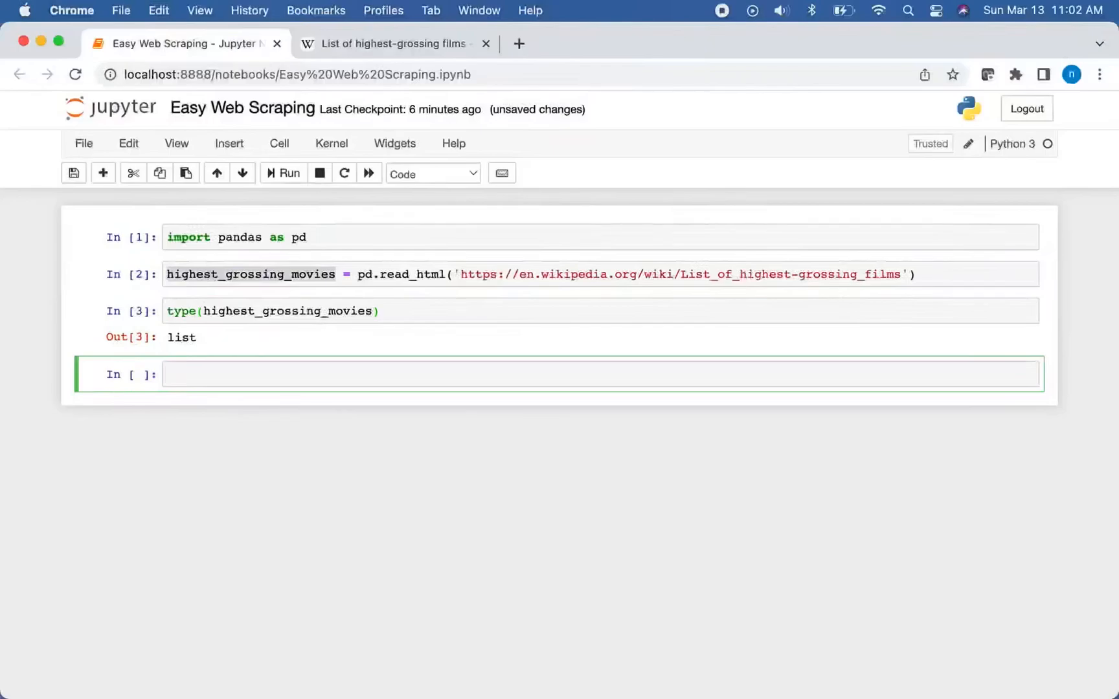
{"action": "type", "text": "len(highest_grossing_movies)"}
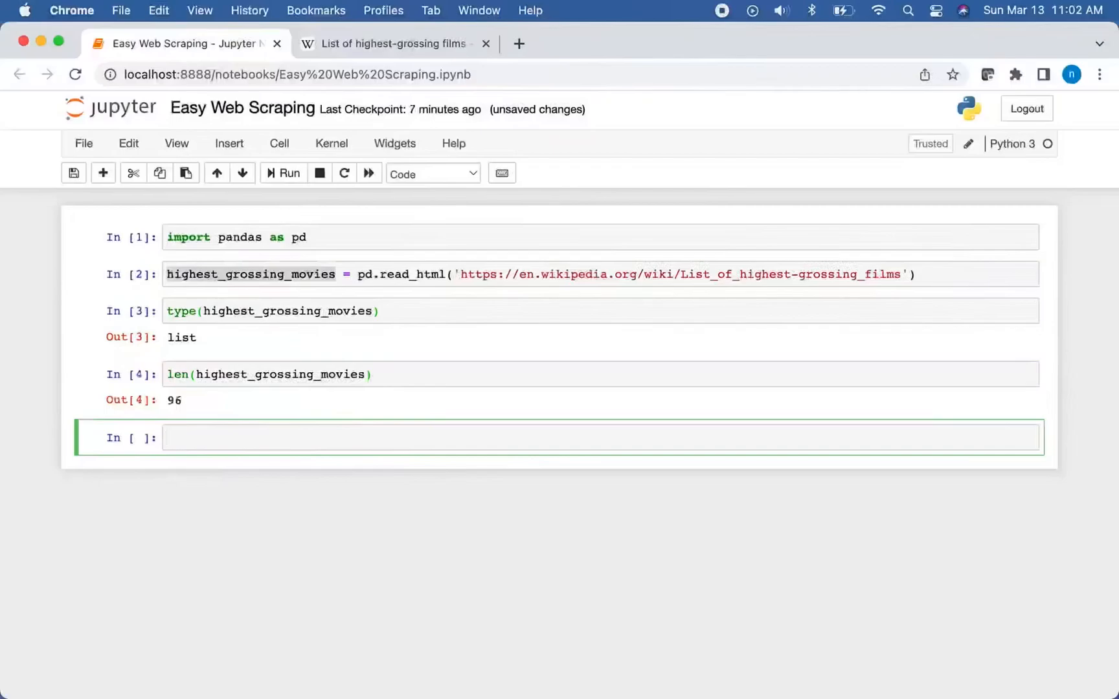
{"action": "left_click", "coordinate": [500, 437]}
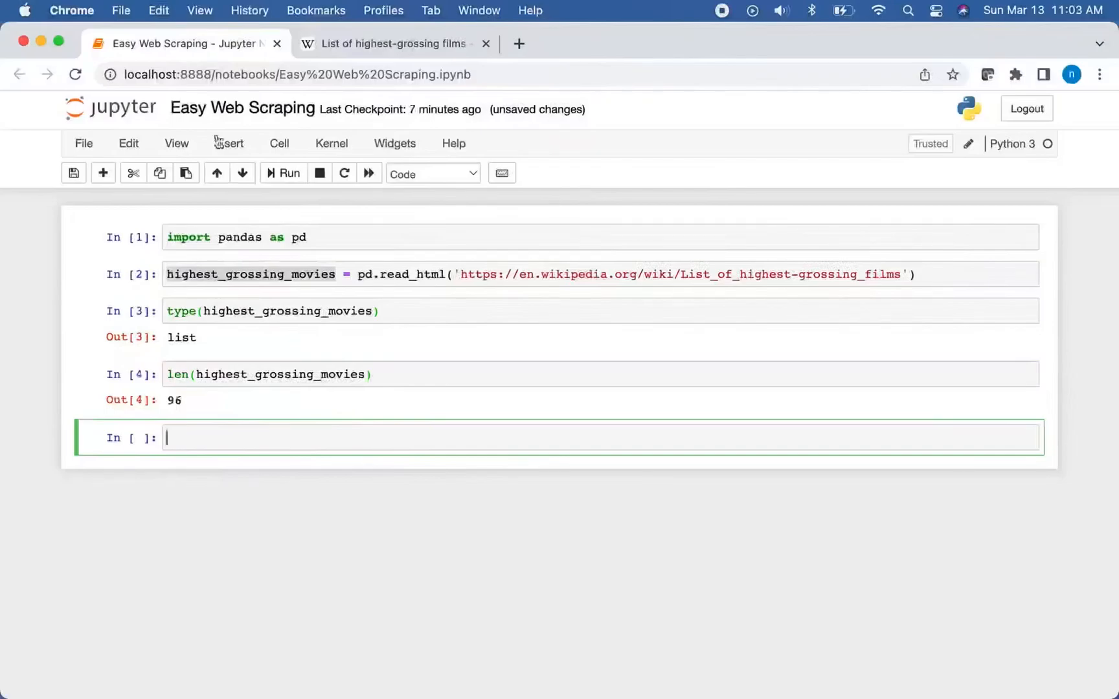
{"action": "left_click", "coordinate": [385, 44]}
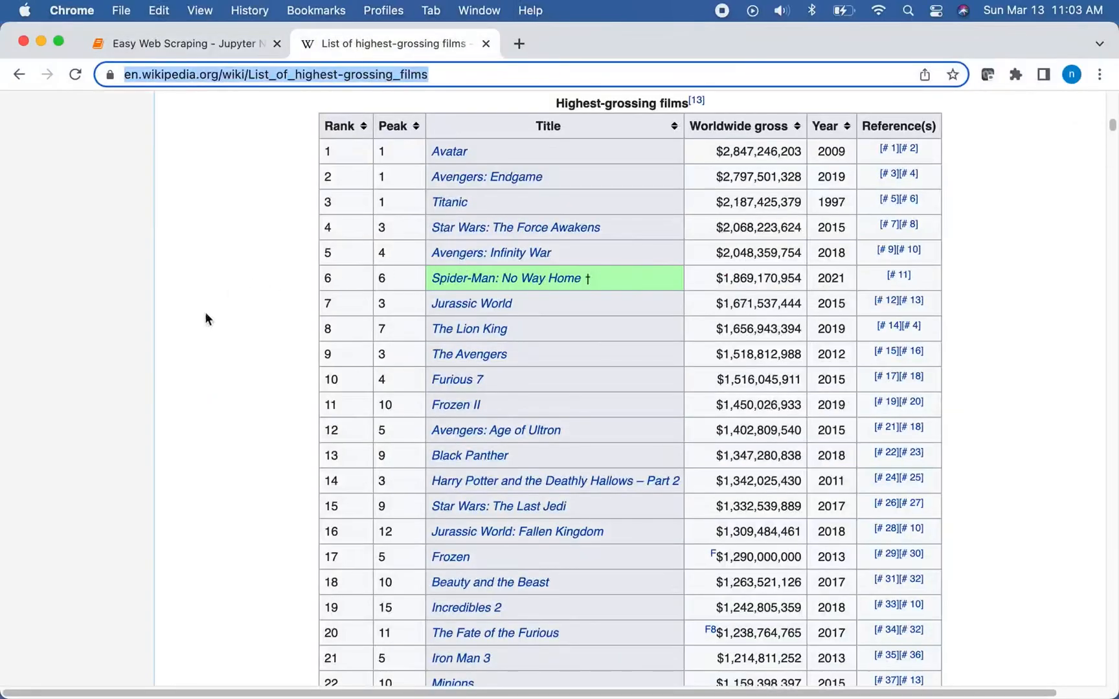
Scroll through the Wikipedia article's introduction and contents, then return to the notebook.
{"action": "scroll", "scroll_direction": "up", "scroll_amount": 3}
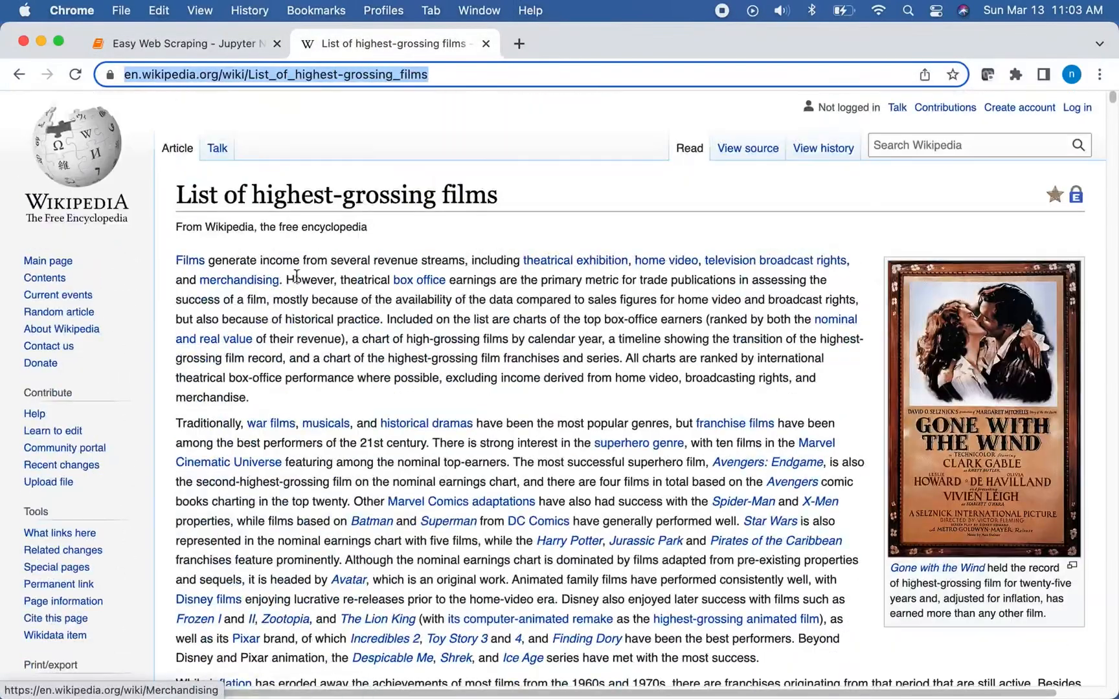
{"action": "scroll", "scroll_direction": "down", "scroll_amount": 3}
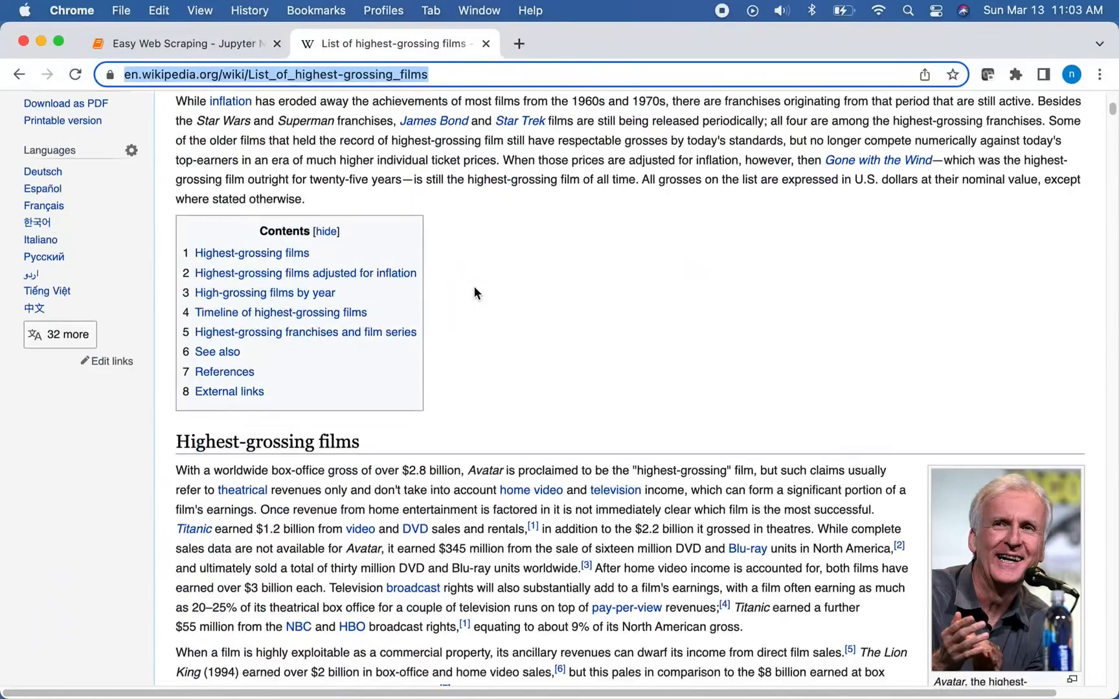
{"action": "scroll", "scroll_direction": "up", "scroll_amount": 3}
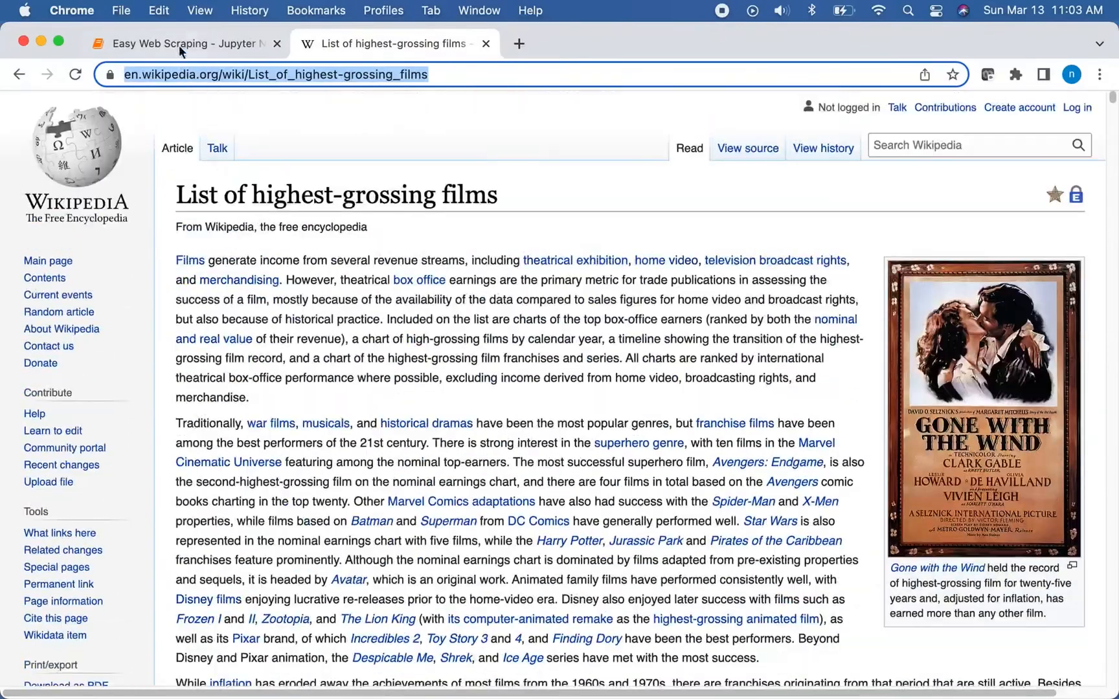
{"action": "left_click", "coordinate": [185, 44]}
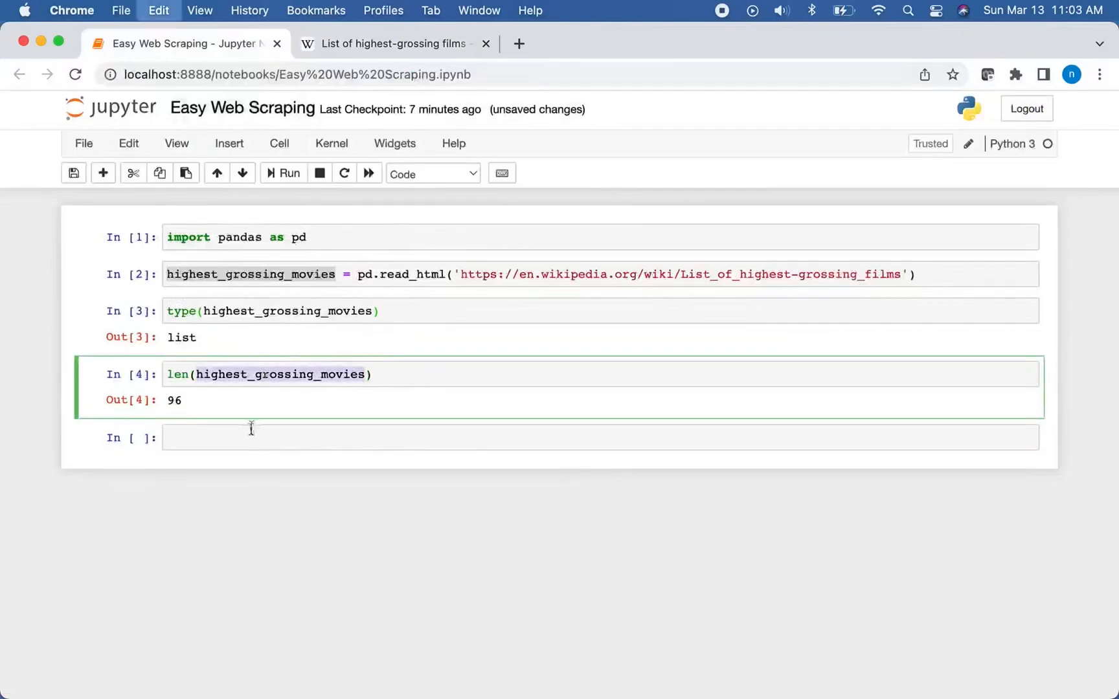
Display highest_grossing_movies[0], the first table listing Avatar, Avengers: Endgame and others.
{"action": "type", "text": "highest_grossing_movies[0"}
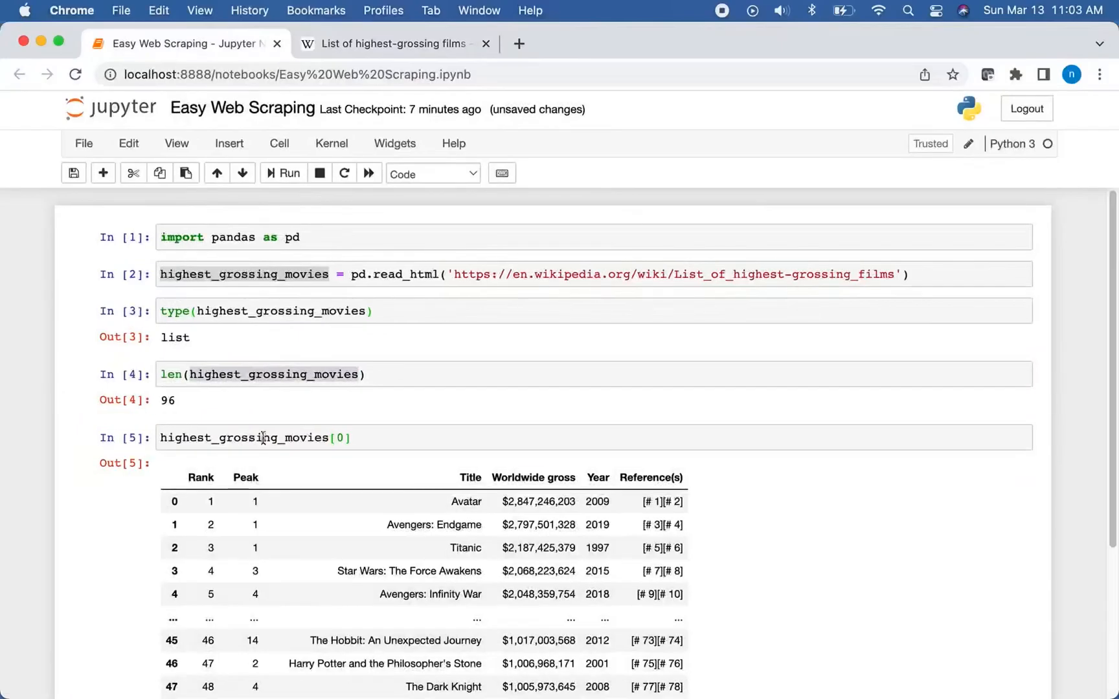
{"action": "scroll", "scroll_direction": "down", "scroll_amount": 3}
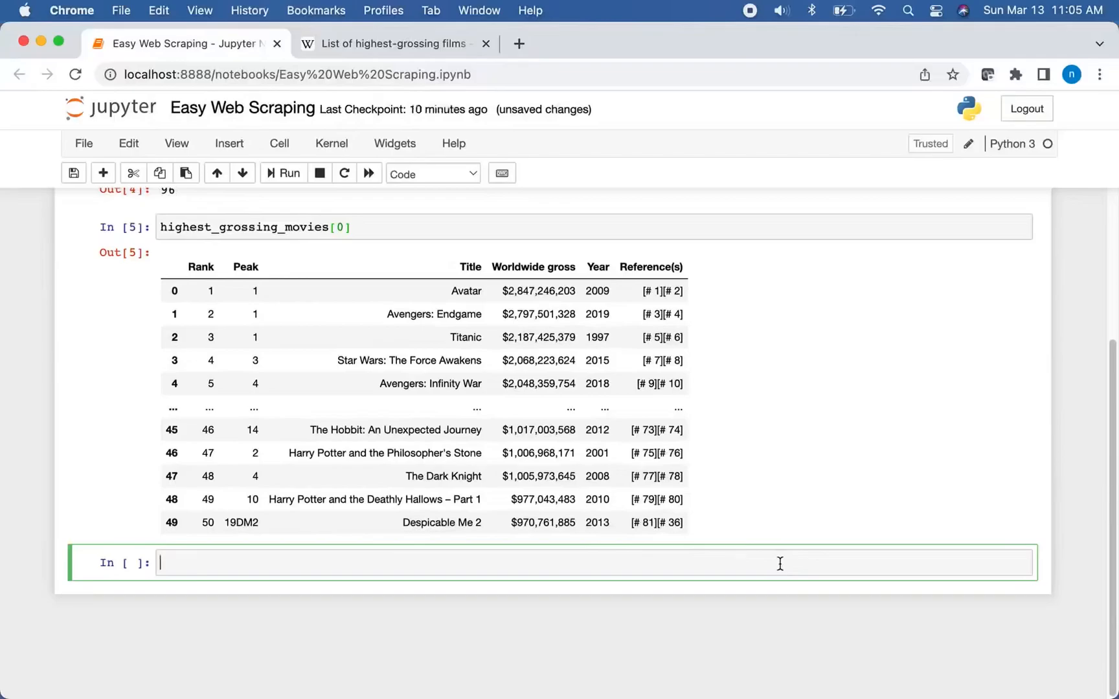
Print the whole highest_grossing_movies list and scroll through every scraped table.
{"action": "type", "text": "highest_grossing_movies"}
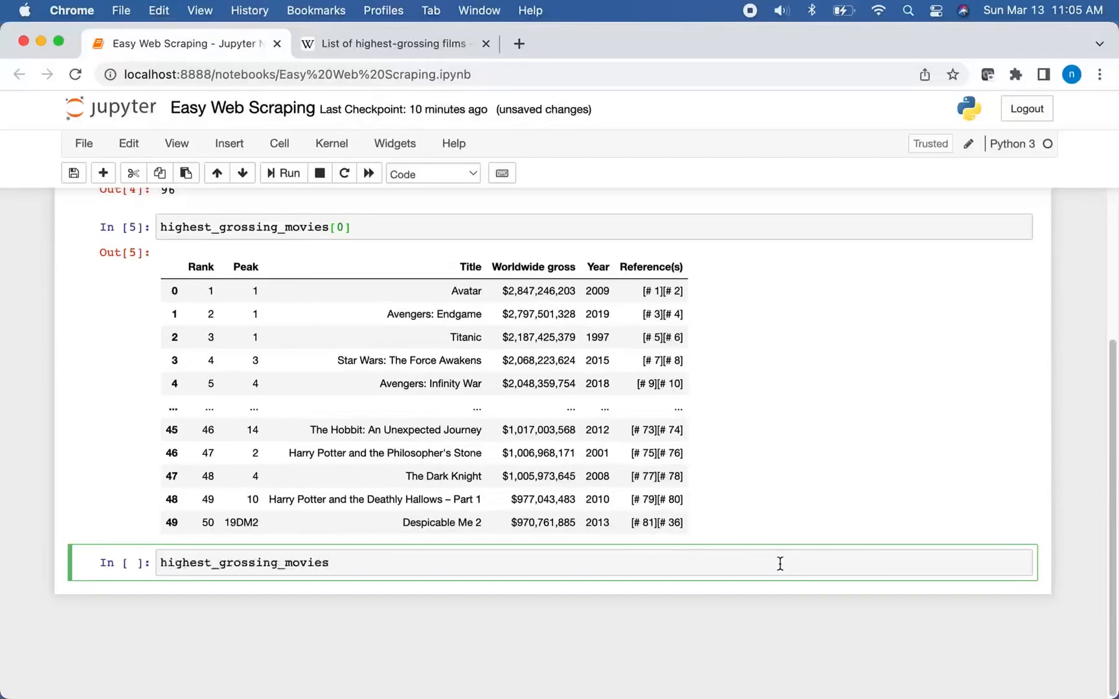
{"action": "left_click", "coordinate": [282, 172]}
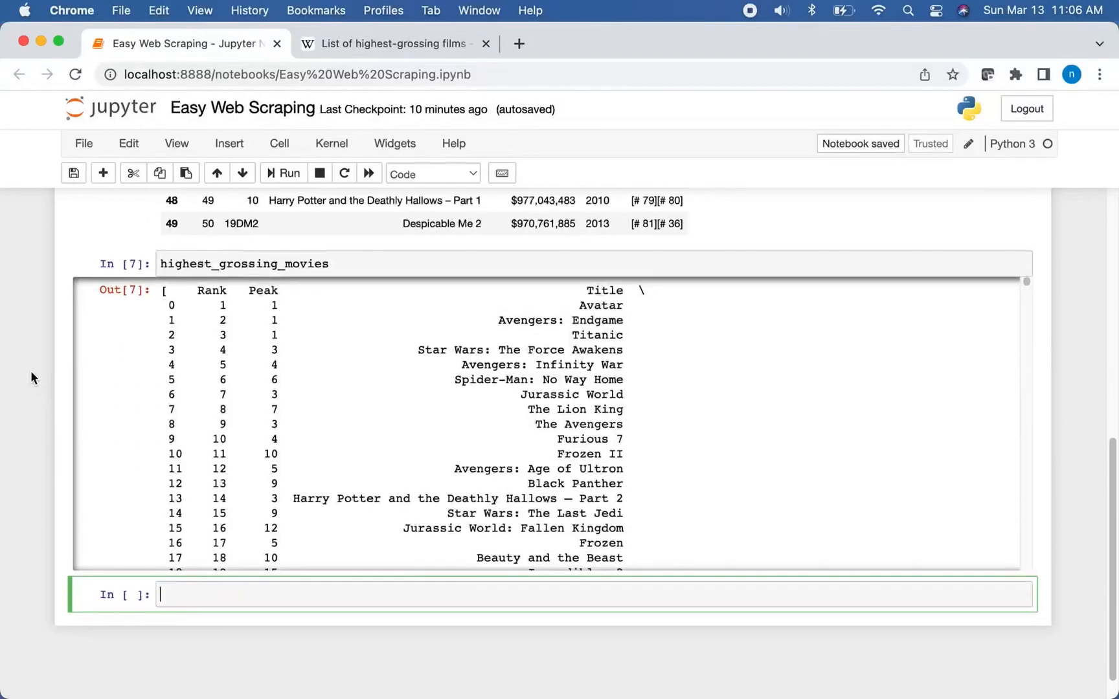
{"action": "scroll", "scroll_direction": "down", "scroll_amount": 3}
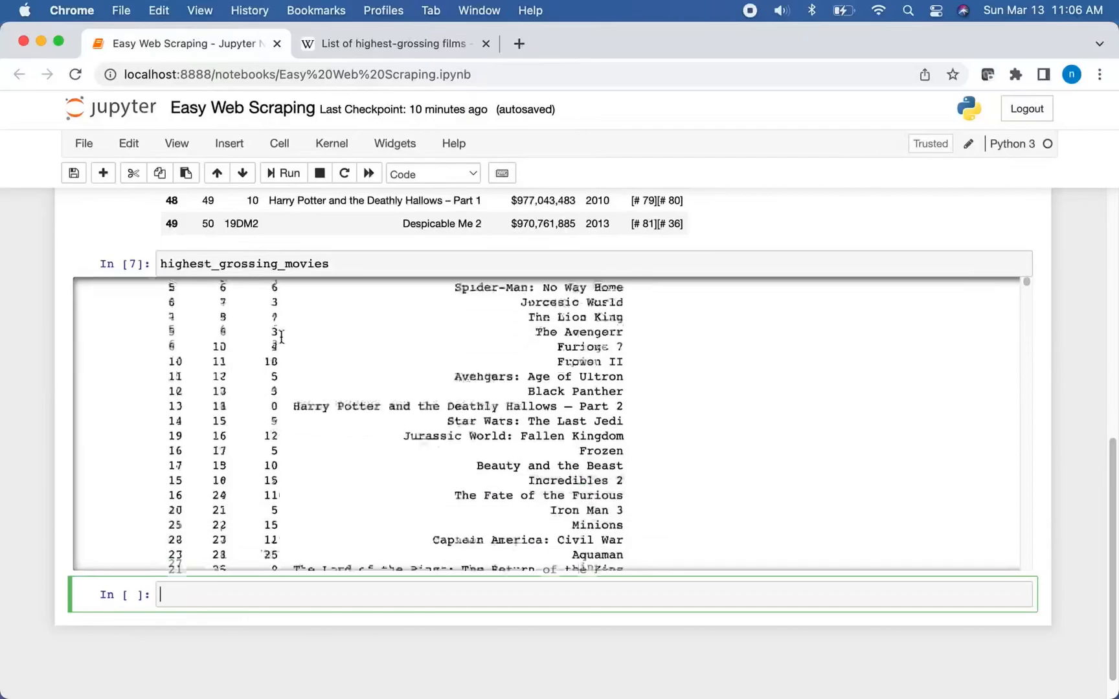
{"action": "scroll", "scroll_direction": "right", "scroll_amount": 3}
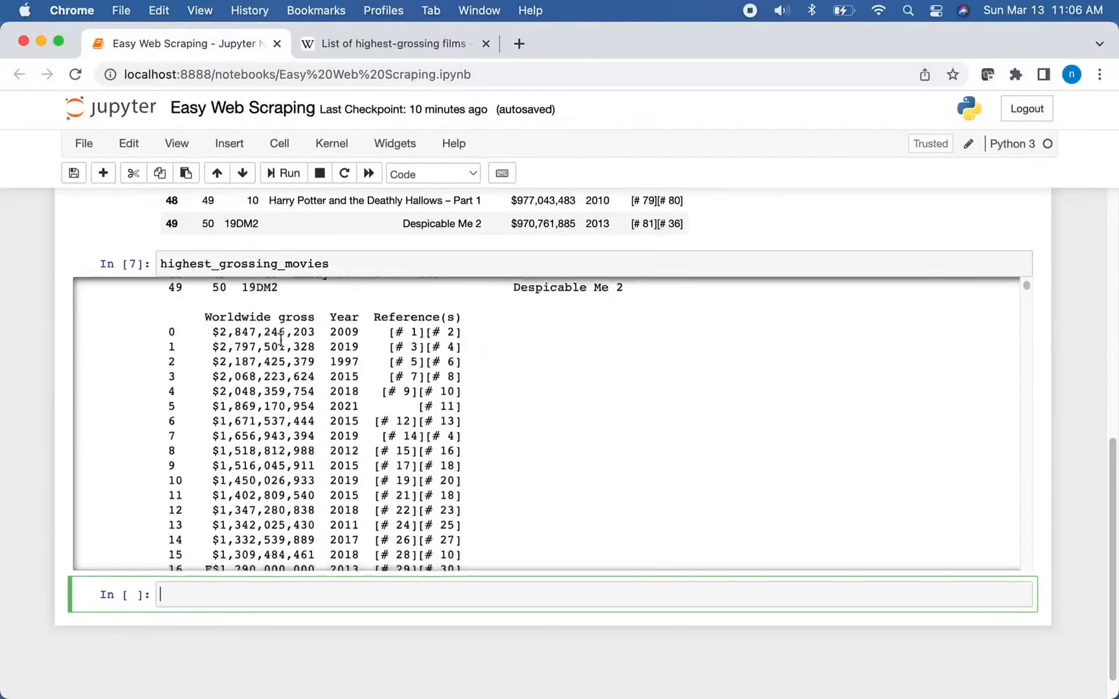
{"action": "scroll", "scroll_direction": "down", "scroll_amount": 3}
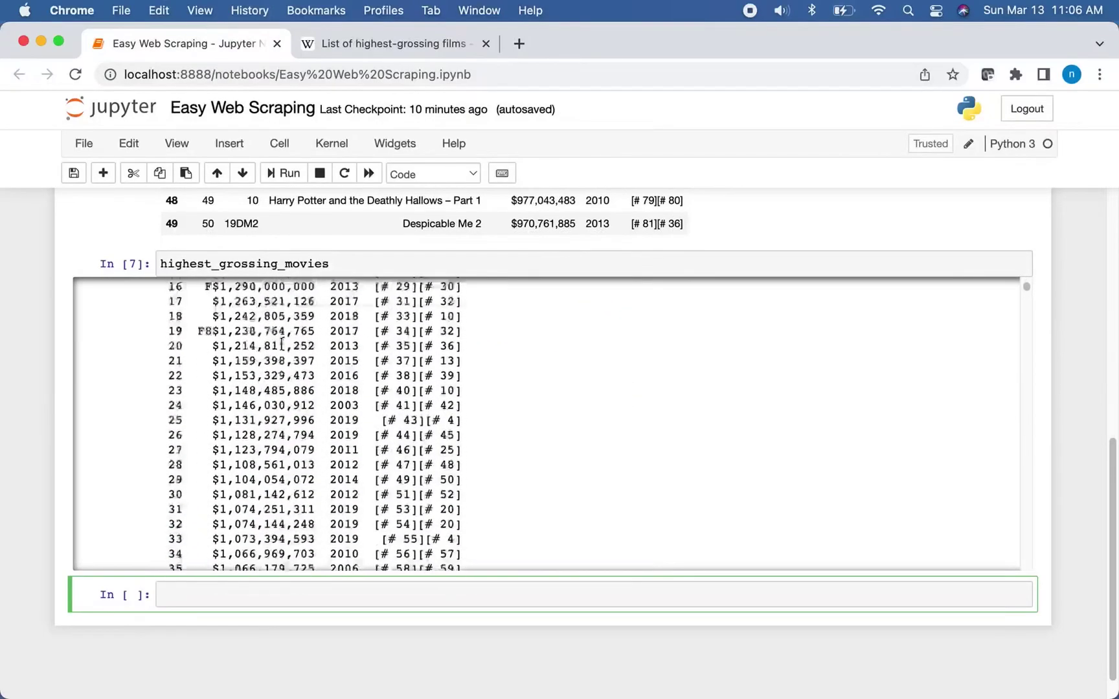
{"action": "scroll", "scroll_direction": "down", "scroll_amount": 3}
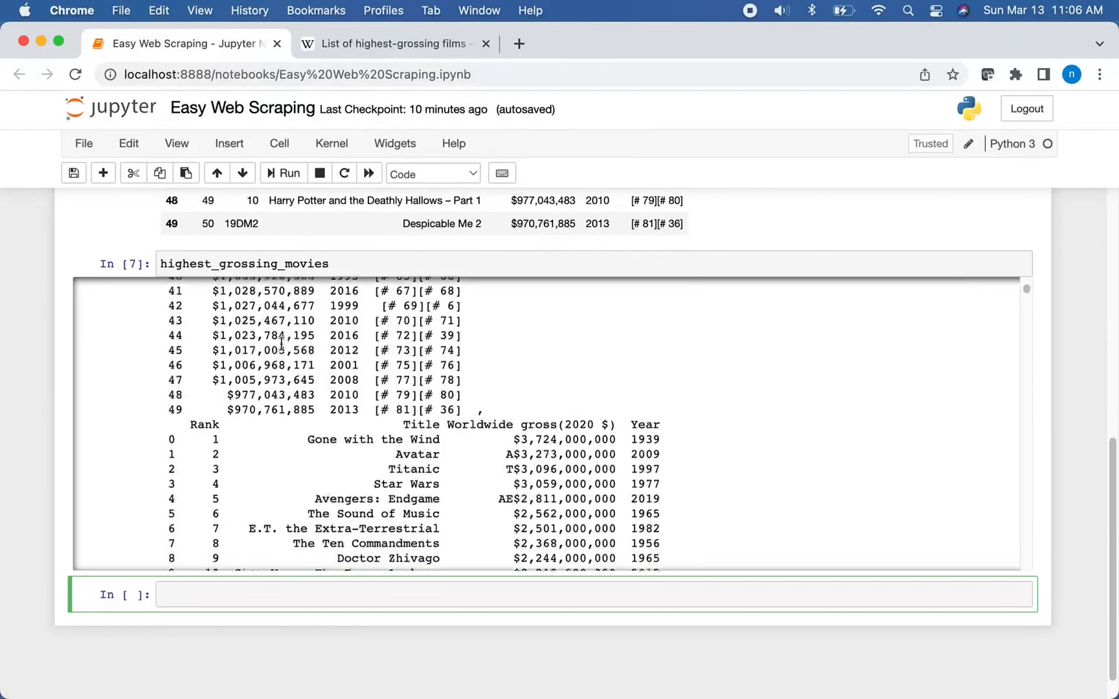
{"action": "scroll", "scroll_direction": "down", "scroll_amount": 3}
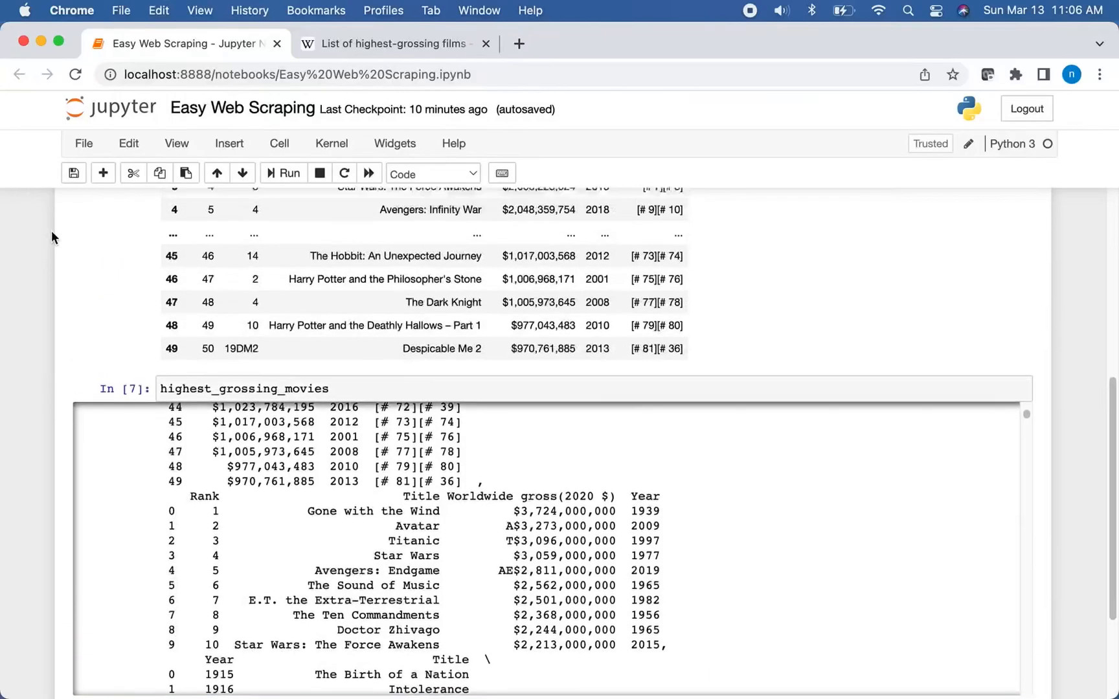
{"action": "scroll", "scroll_direction": "up", "scroll_amount": 3}
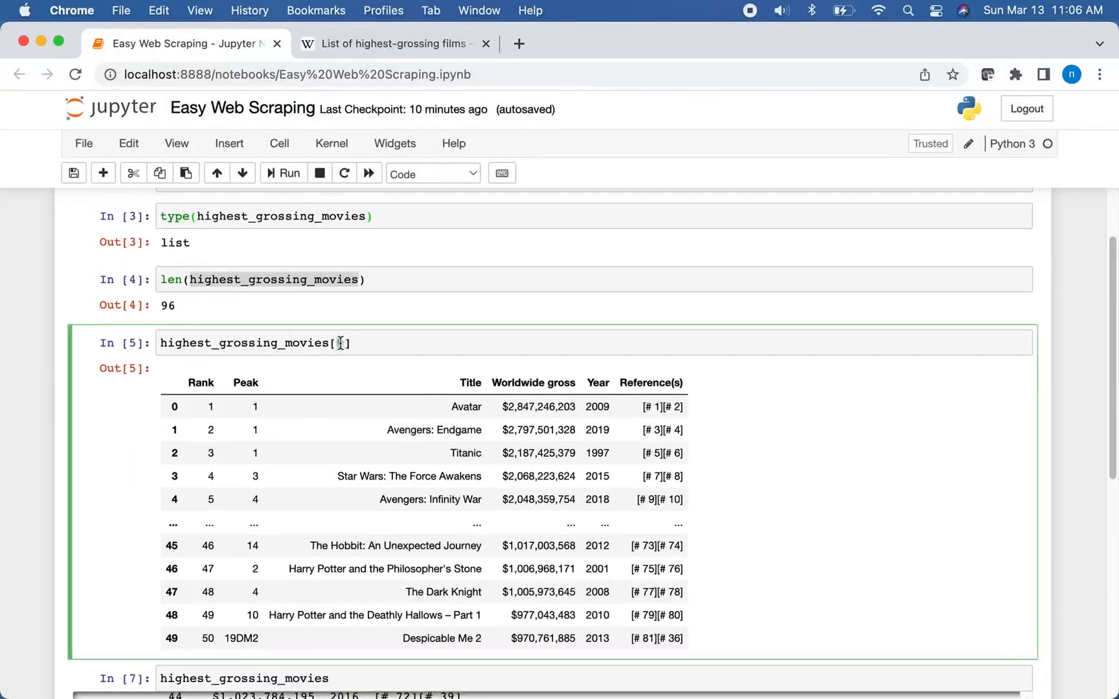
{"action": "type", "text": "0"}
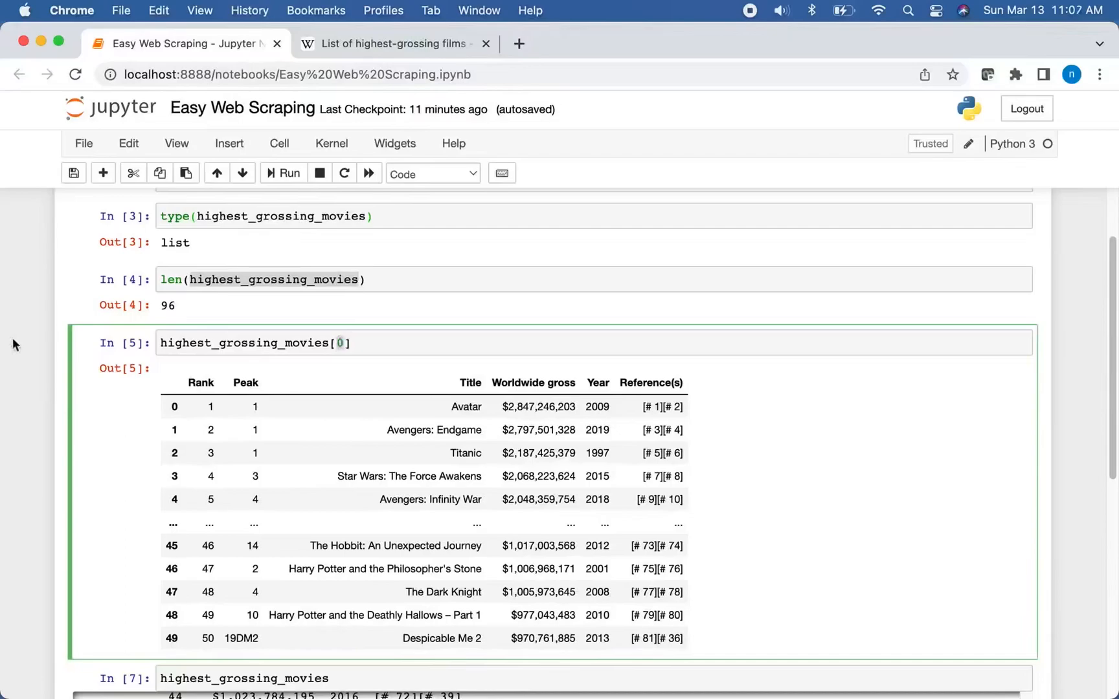
{"action": "mouse_move", "coordinate": [19, 340]}
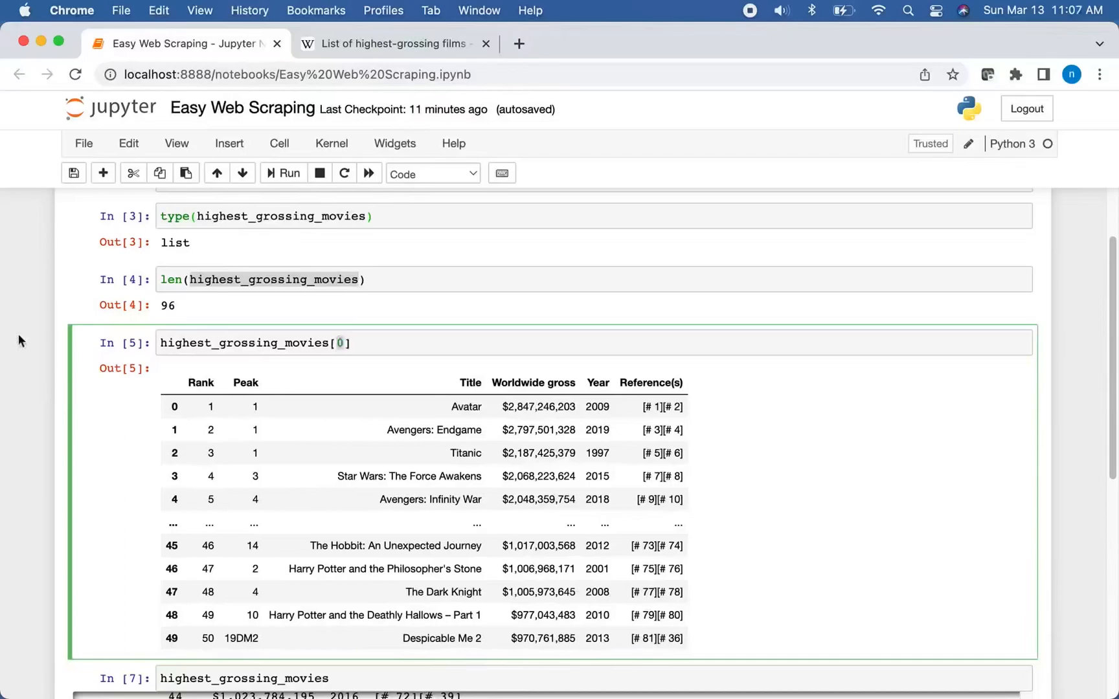